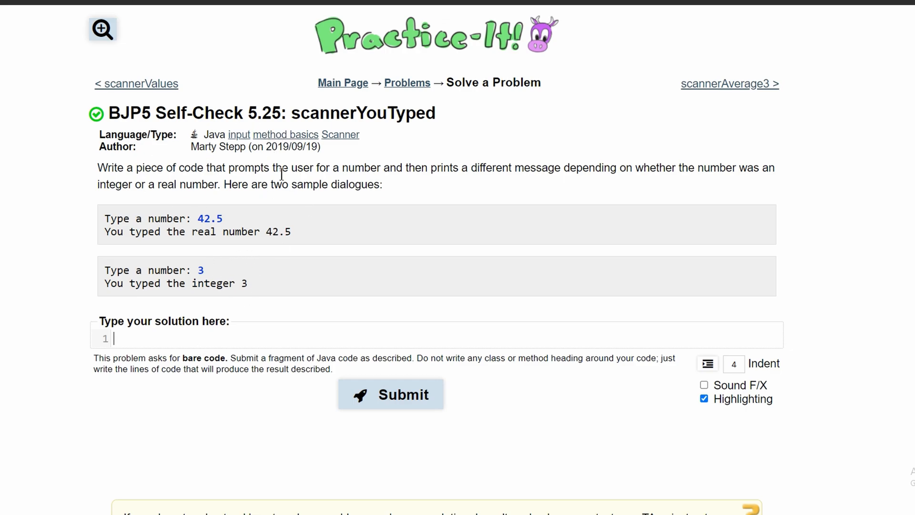
{"action": "mouse_move", "coordinate": [173, 177]}
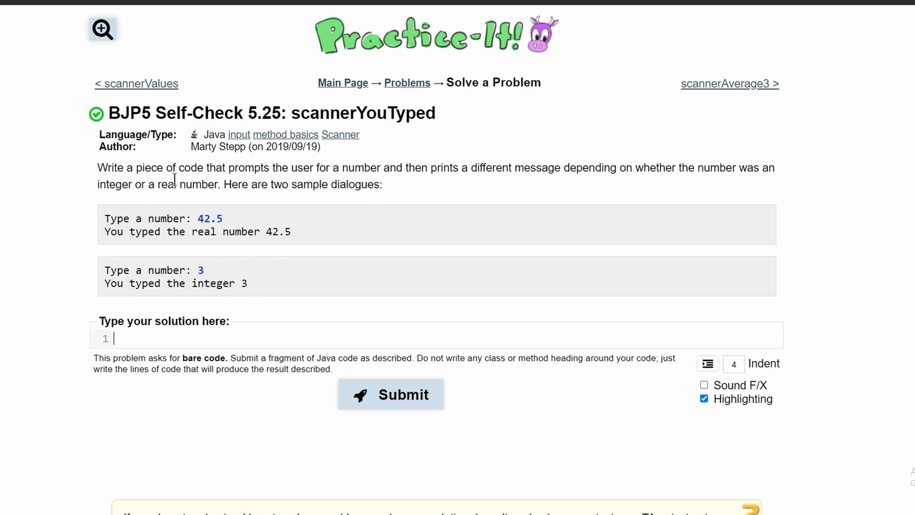
{"action": "mouse_move", "coordinate": [328, 177]}
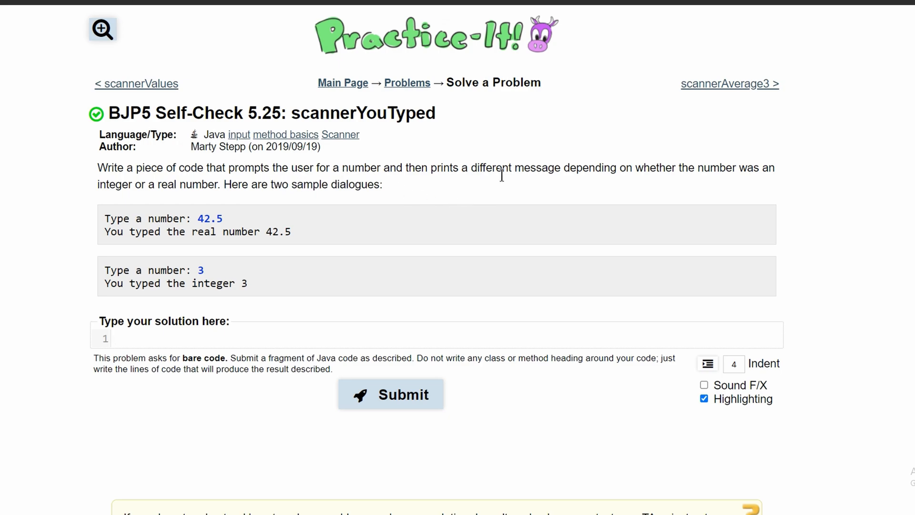
{"action": "mouse_move", "coordinate": [588, 184]}
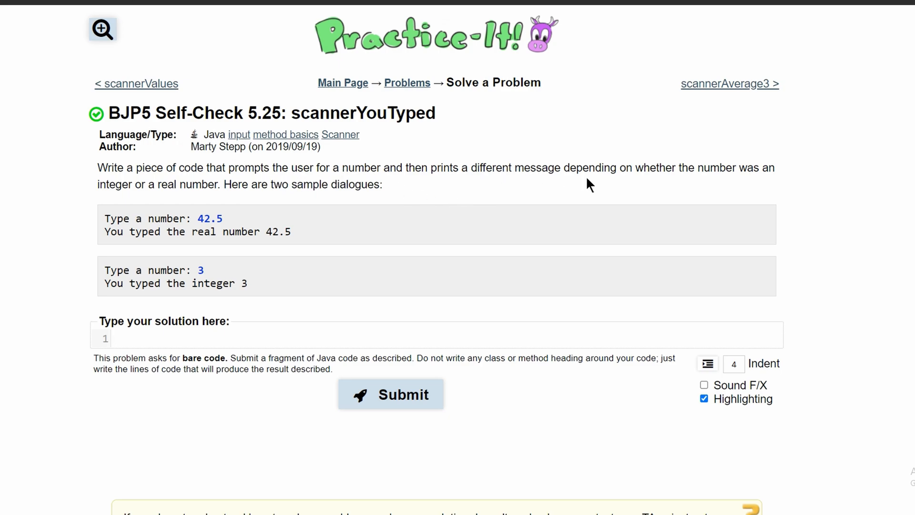
{"action": "mouse_move", "coordinate": [173, 196]}
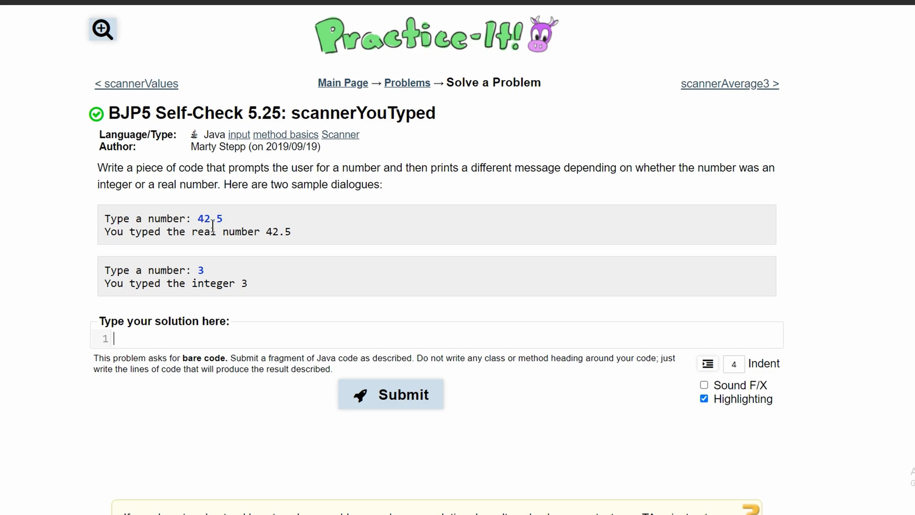
{"action": "mouse_move", "coordinate": [145, 244]}
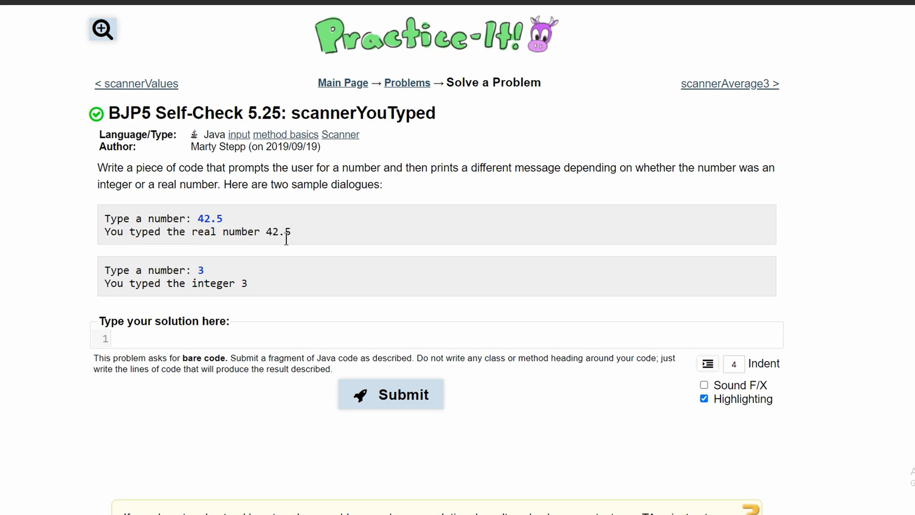
- Write an empty if(){ } block followed by an if else(){ block skeleton
{"action": "type", "text": "i"}
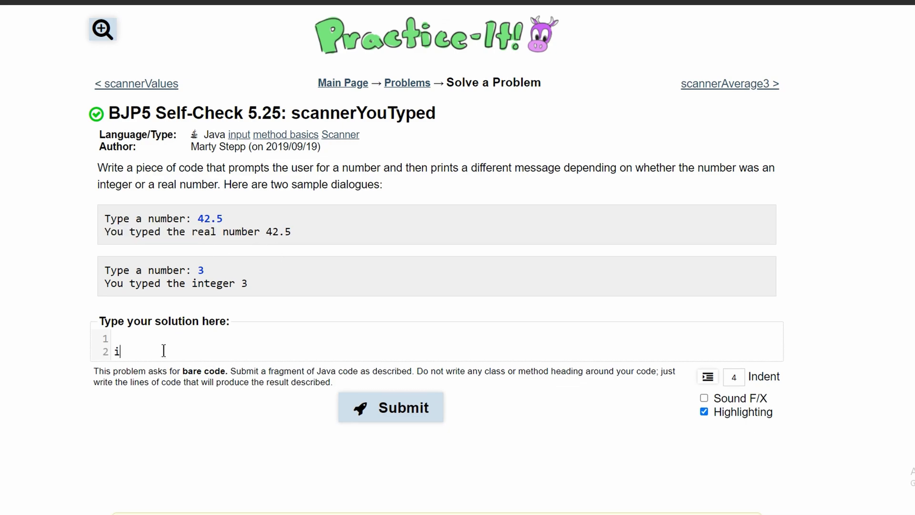
{"action": "type", "text": "f(){"}
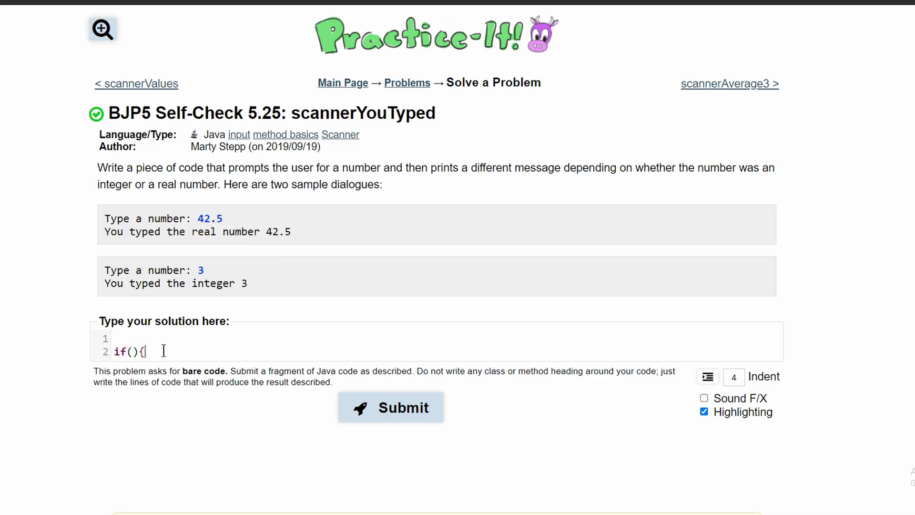
{"action": "key", "text": "enter"}
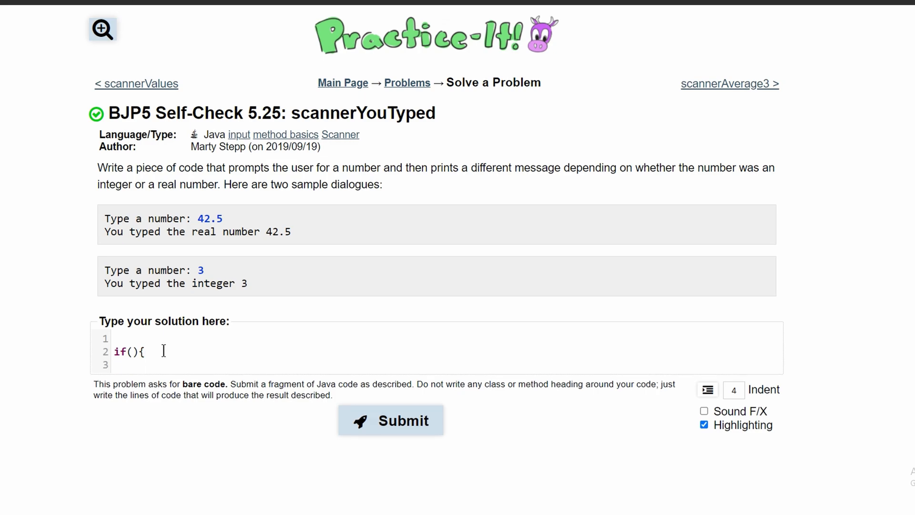
{"action": "type", "text": "}"}
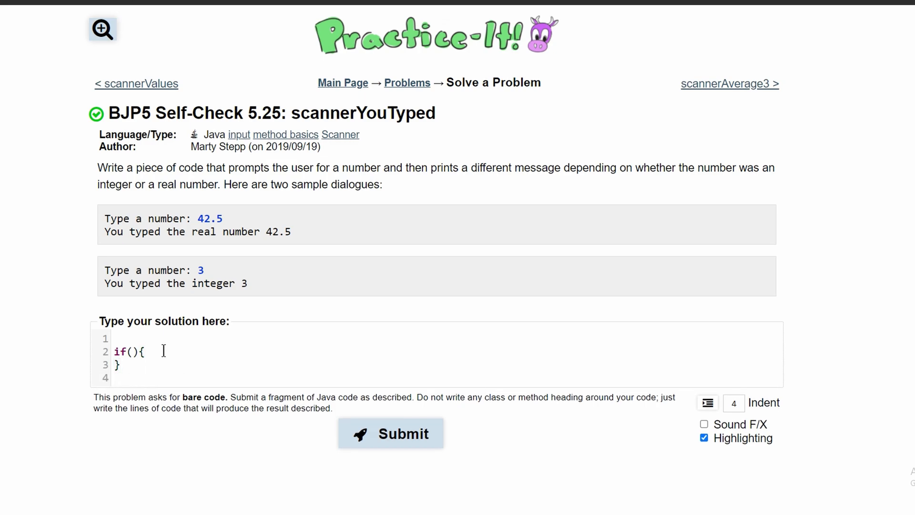
{"action": "type", "text": "if else"}
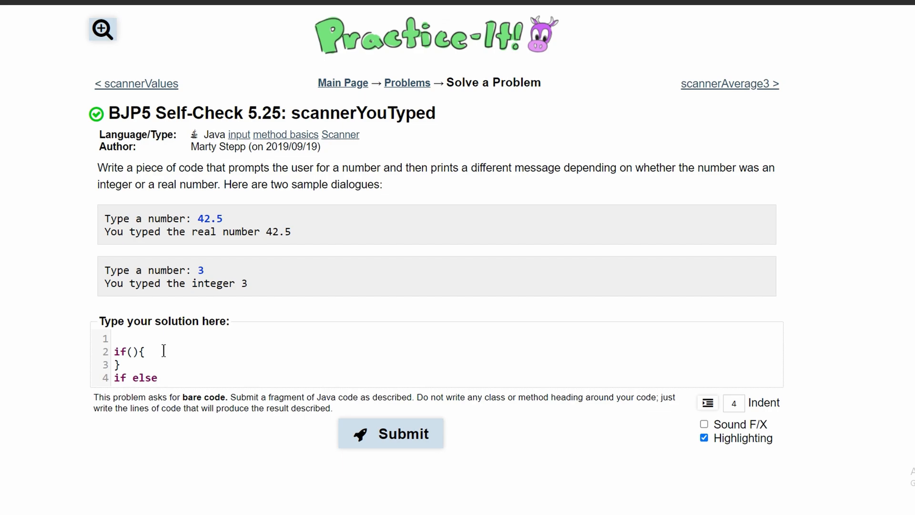
{"action": "type", "text": "(){"}
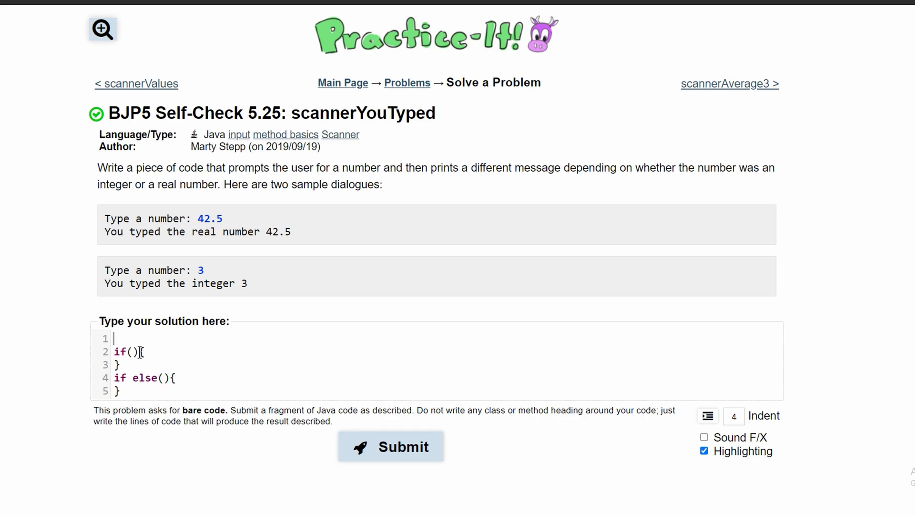
- Add Scanner input = new Scanner(Sytem.in); as the first line of the solution
{"action": "type", "text": "Scanner"}
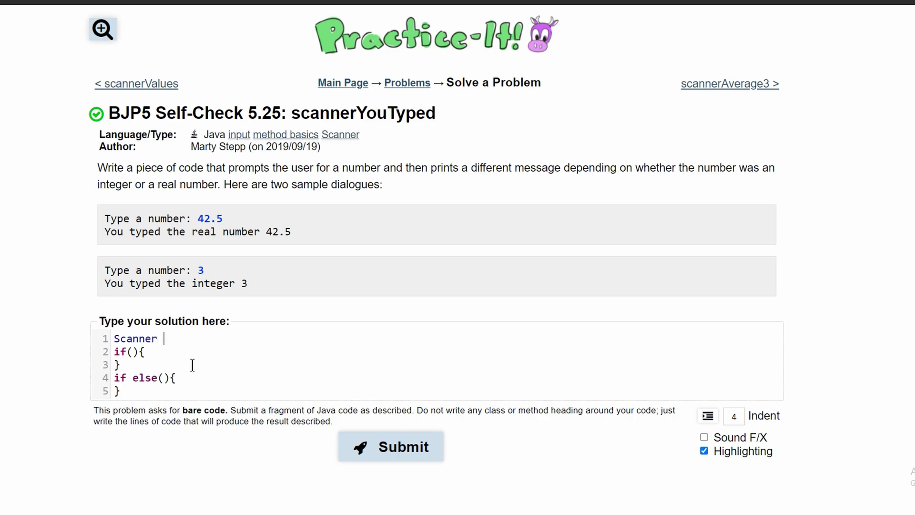
{"action": "type", "text": "input = new"}
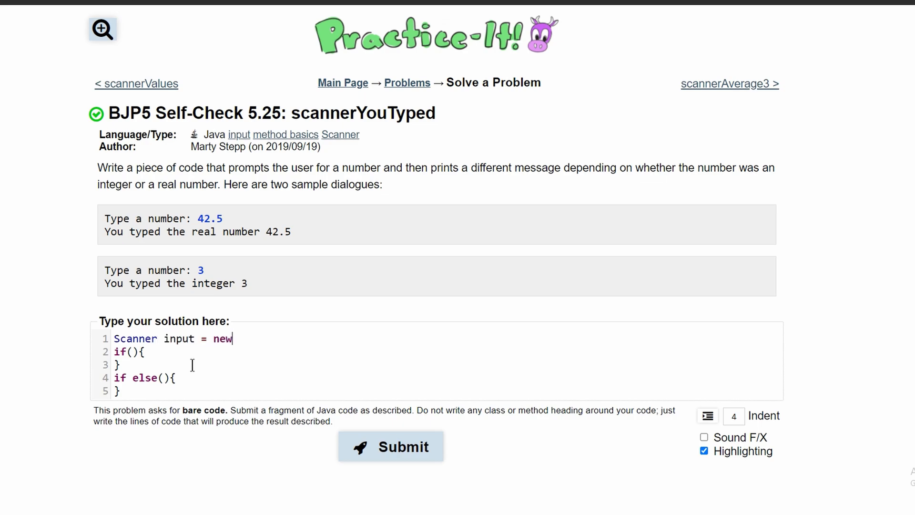
{"action": "type", "text": "Scanner()"}
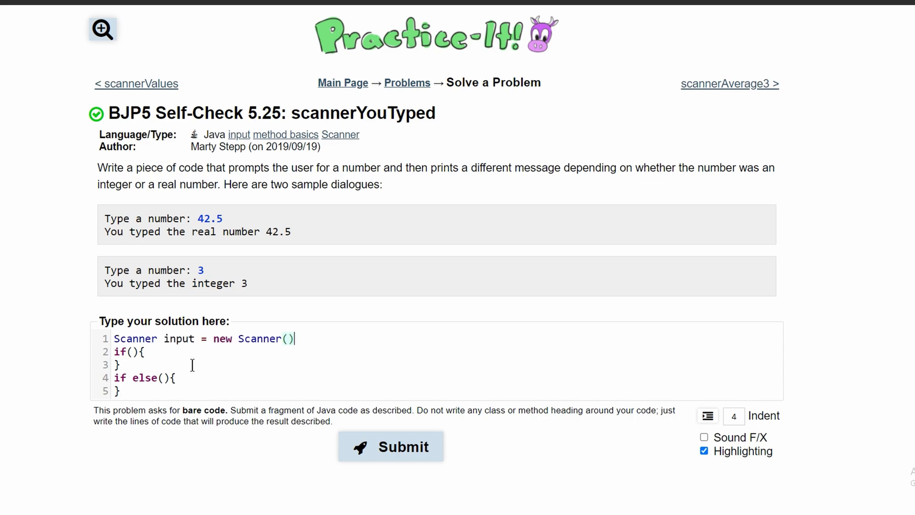
{"action": "type", "text": "Sytem.);"}
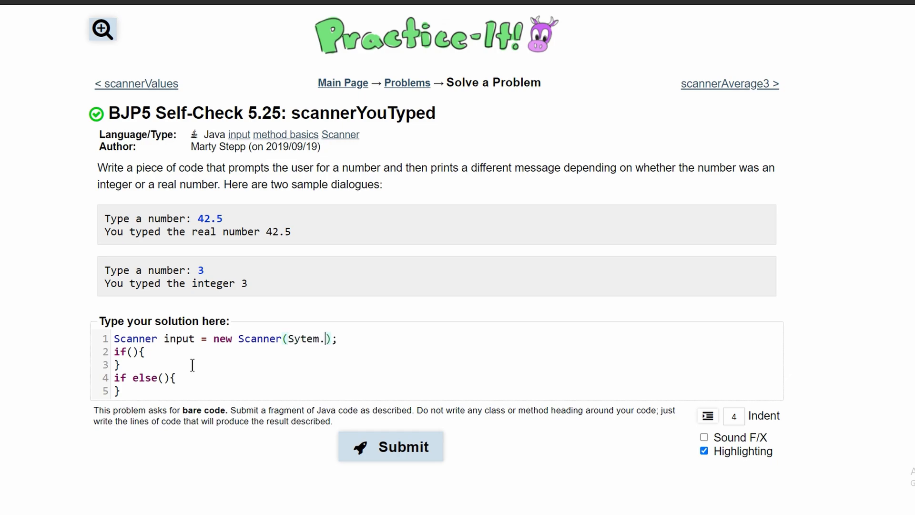
{"action": "type", "text": "in"}
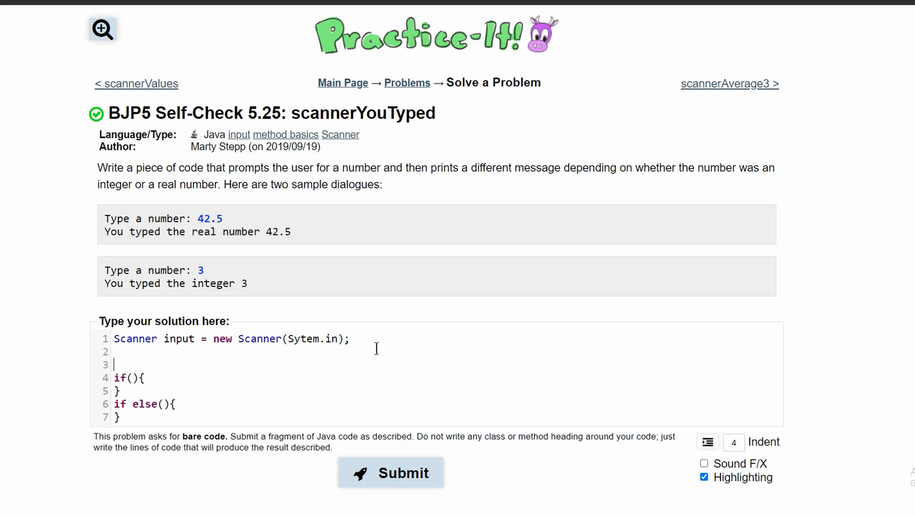
- Add System.out.print("Type a number: "); on line two
{"action": "type", "text": "S"}
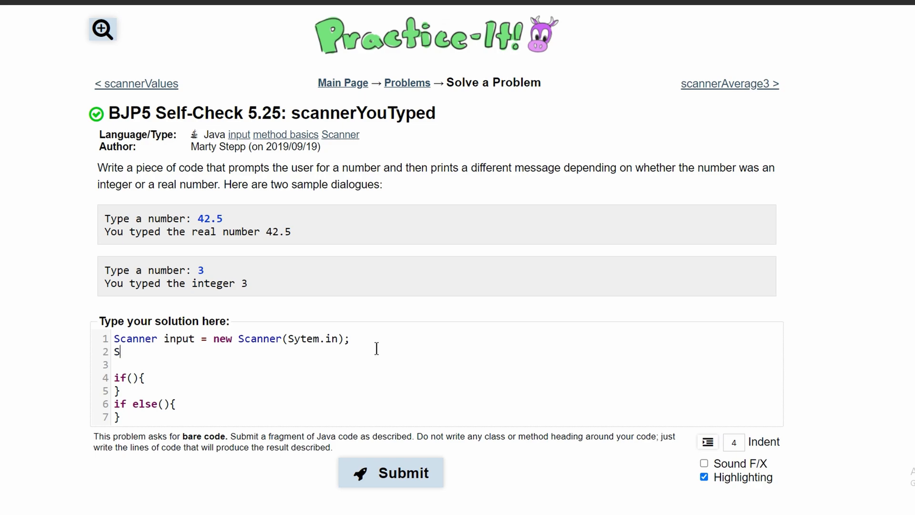
{"action": "type", "text": "ystem.ou"}
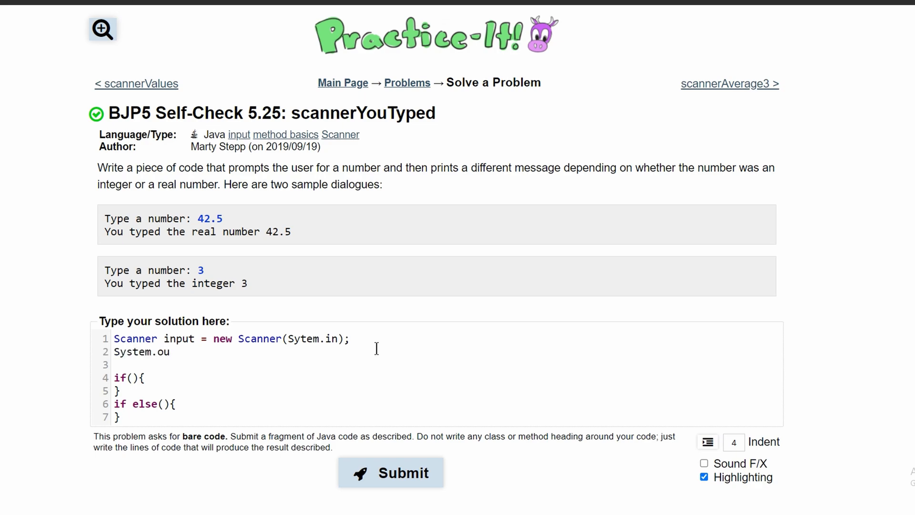
{"action": "type", "text": "t.prin"}
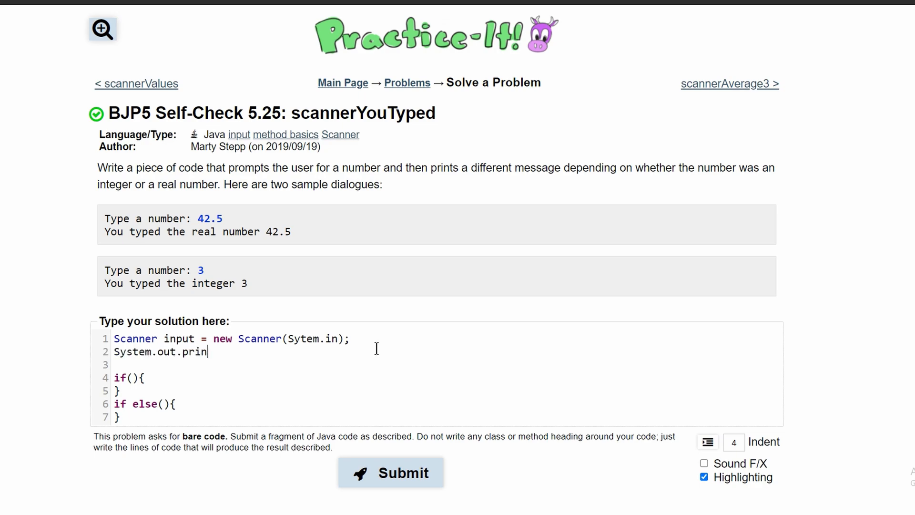
{"action": "type", "text": "t()"}
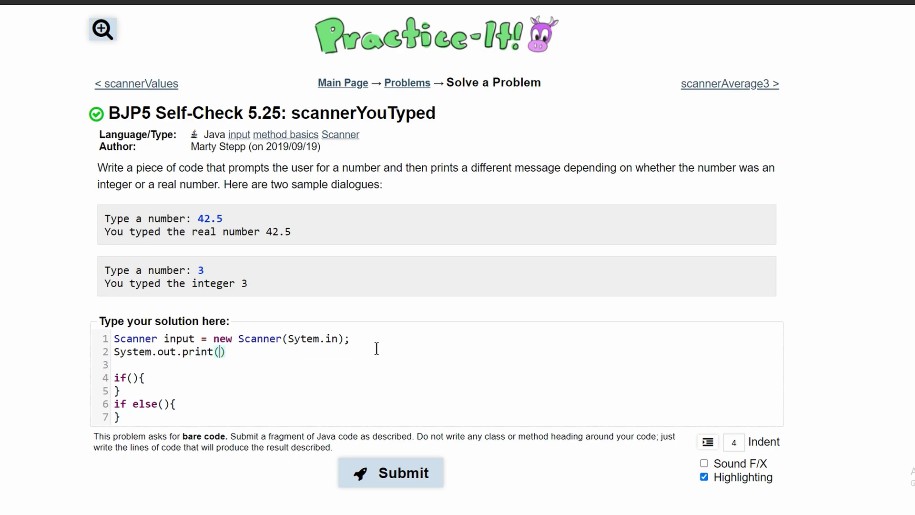
{"action": "type", "text": "\"T"}
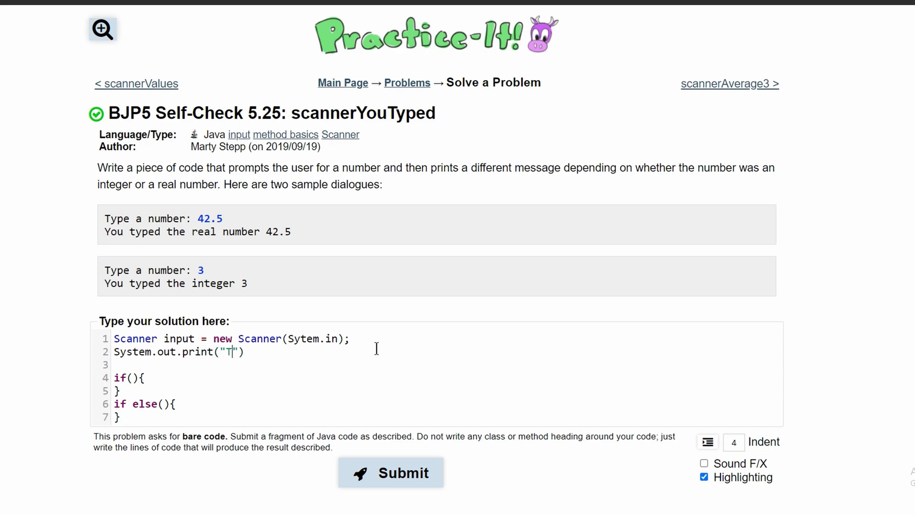
{"action": "type", "text": "ype a number:"}
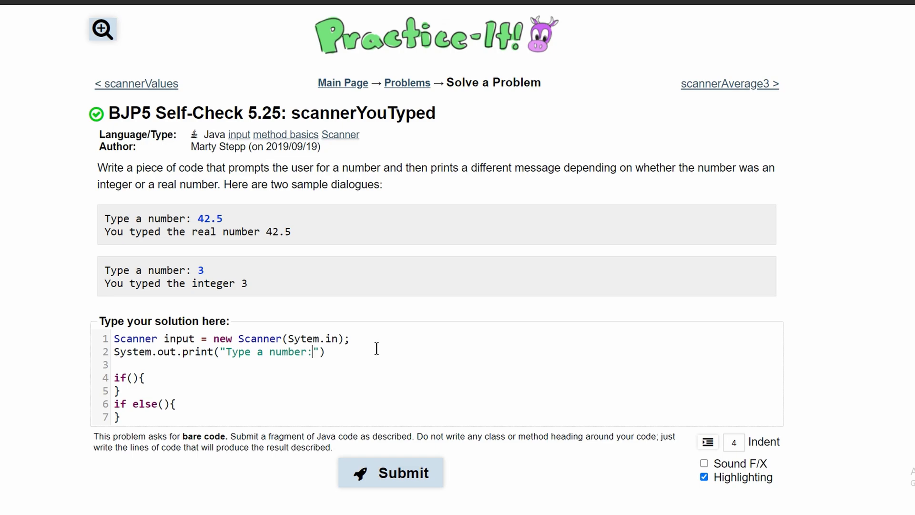
{"action": "type", "text": ";"}
{"action": "key", "text": "Enter"}
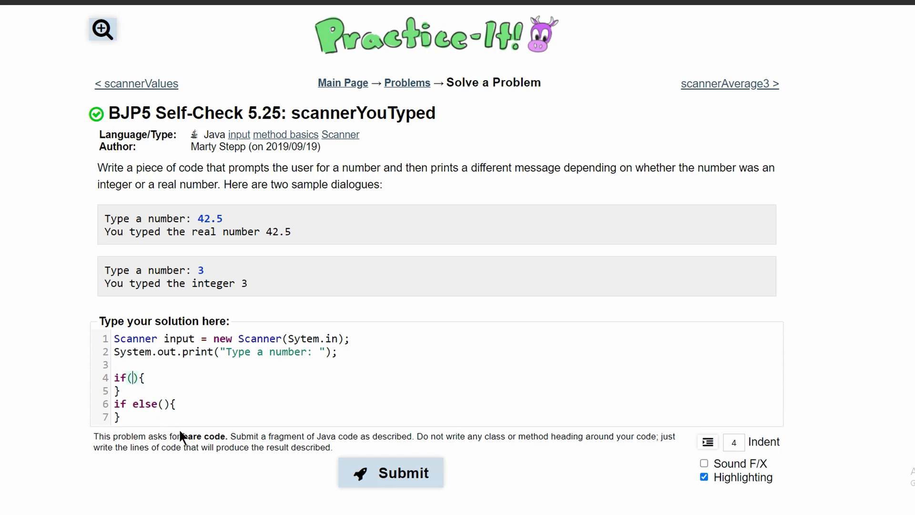
- Give the if block condition input.hasNextInt() and print "You typed the integer " + input.nextInt()
{"action": "type", "text": "input"}
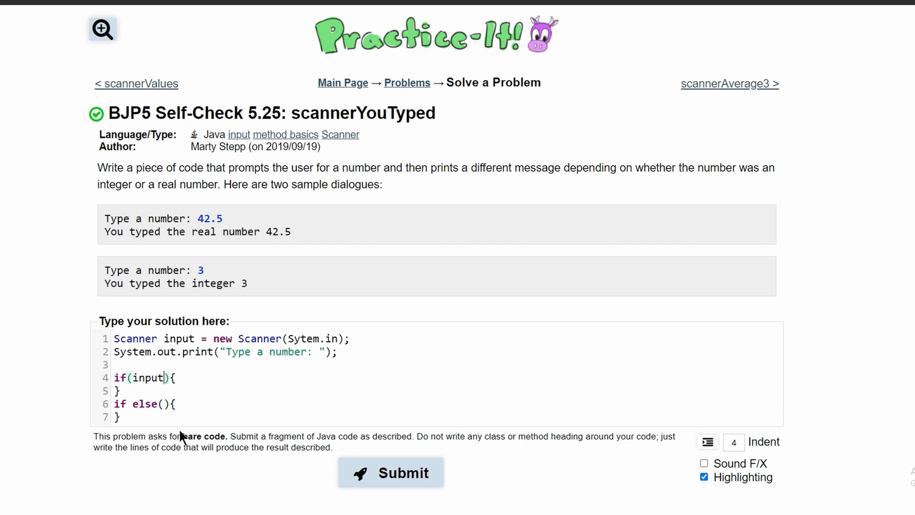
{"action": "type", "text": ".hasNextInt("}
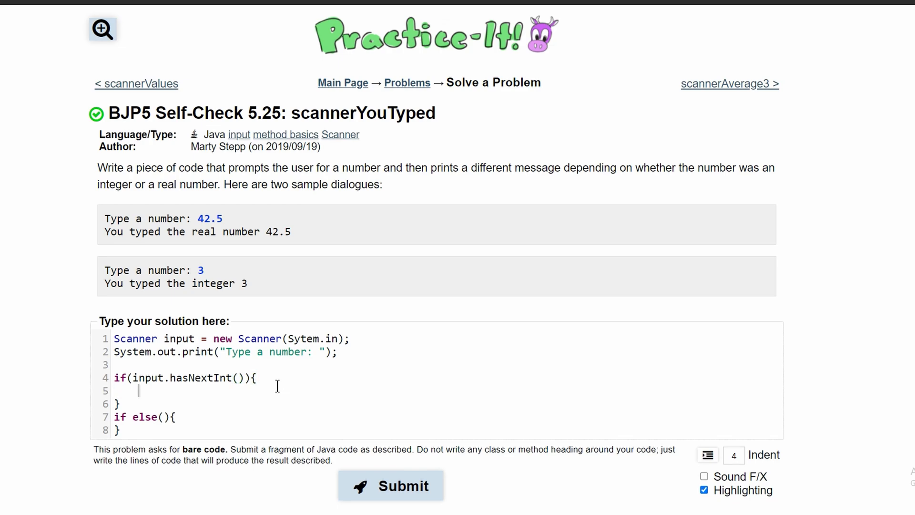
{"action": "type", "text": "SYs"}
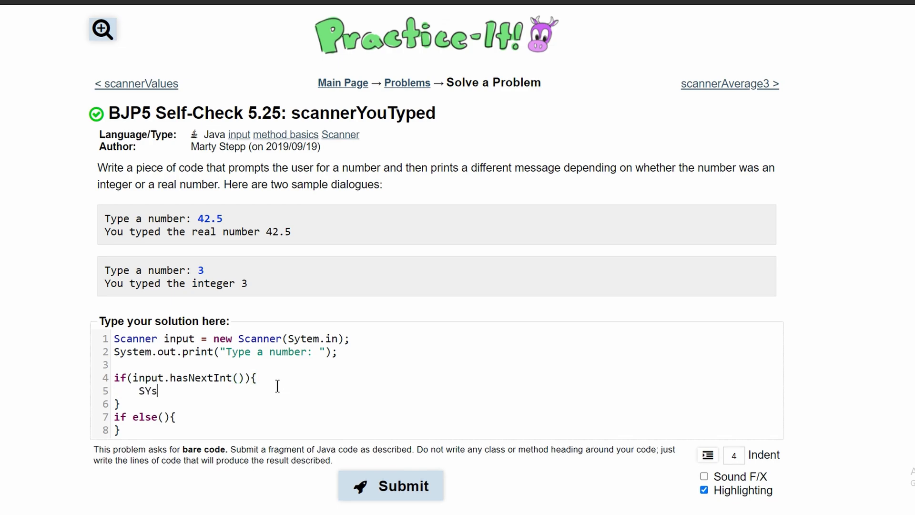
{"action": "type", "text": "tem.out.print"}
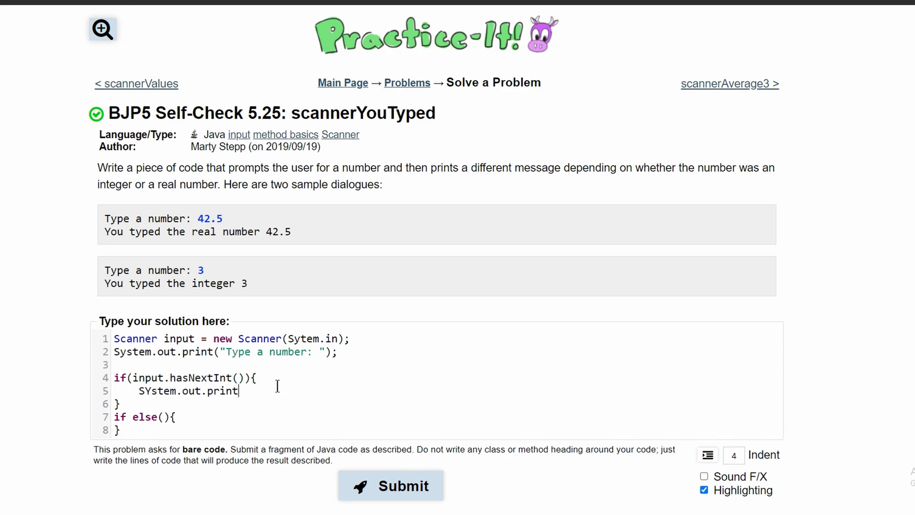
{"action": "type", "text": "(\"You t"}
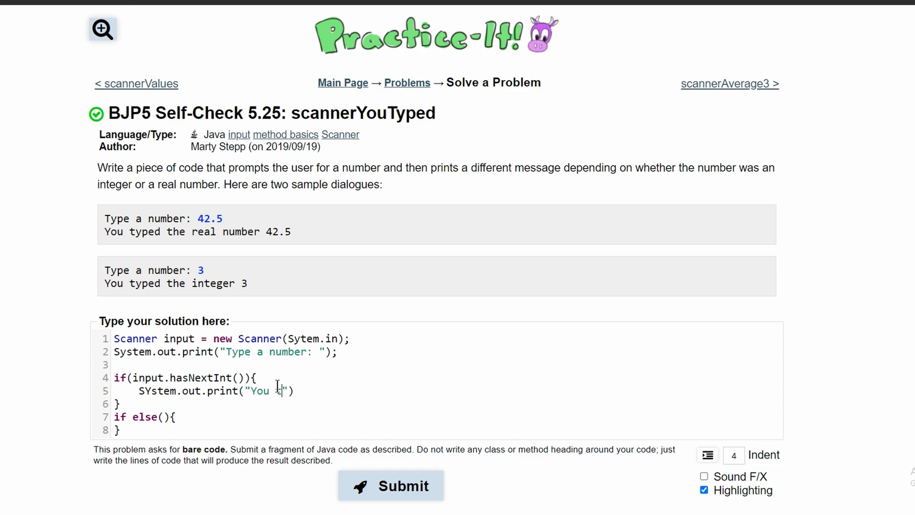
{"action": "type", "text": "typed the uinteger"}
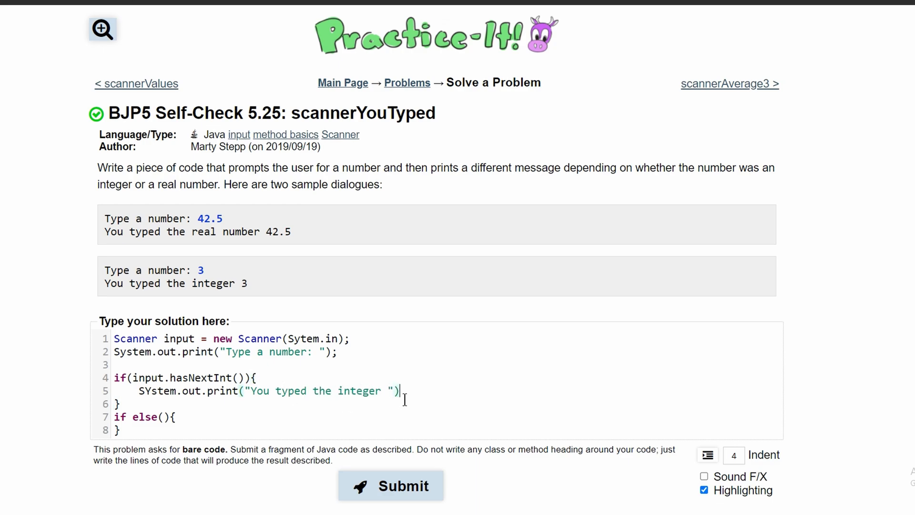
{"action": "type", "text": "+"}
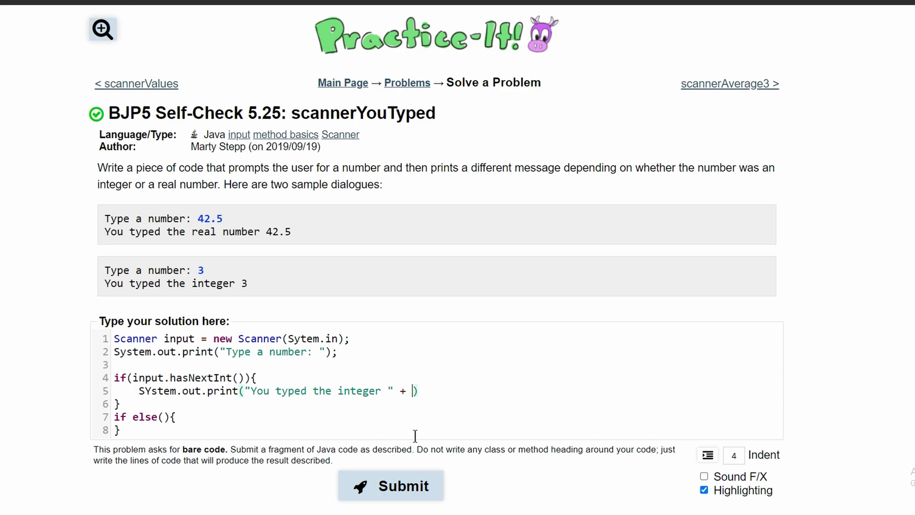
{"action": "type", "text": "input"}
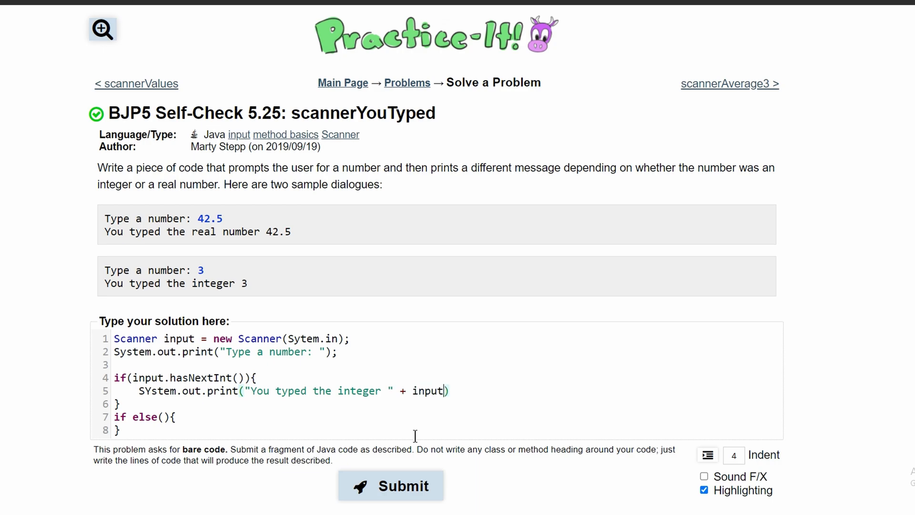
{"action": "type", "text": ".nextInt*()"}
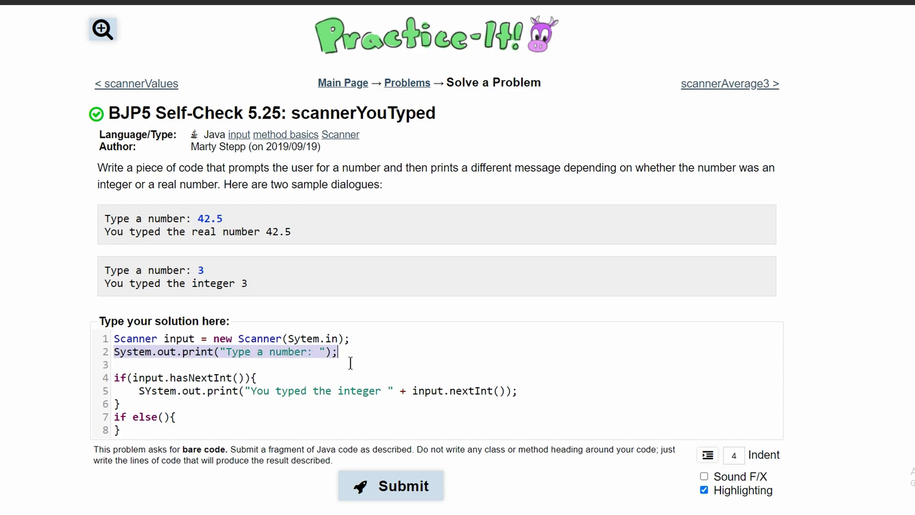
{"action": "mouse_move", "coordinate": [124, 388]}
{"action": "type", "text": "y"}
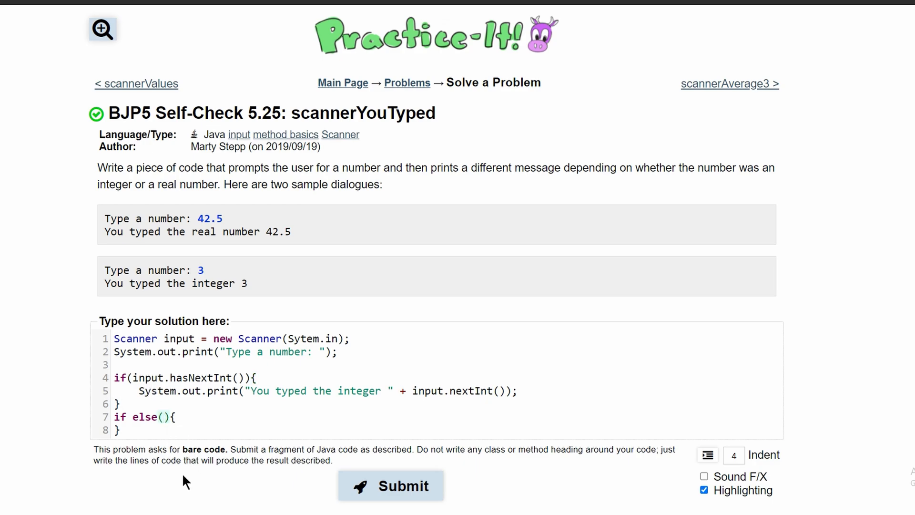
- Set the else-if condition to input.hasNextDouble()
{"action": "type", "text": "input"}
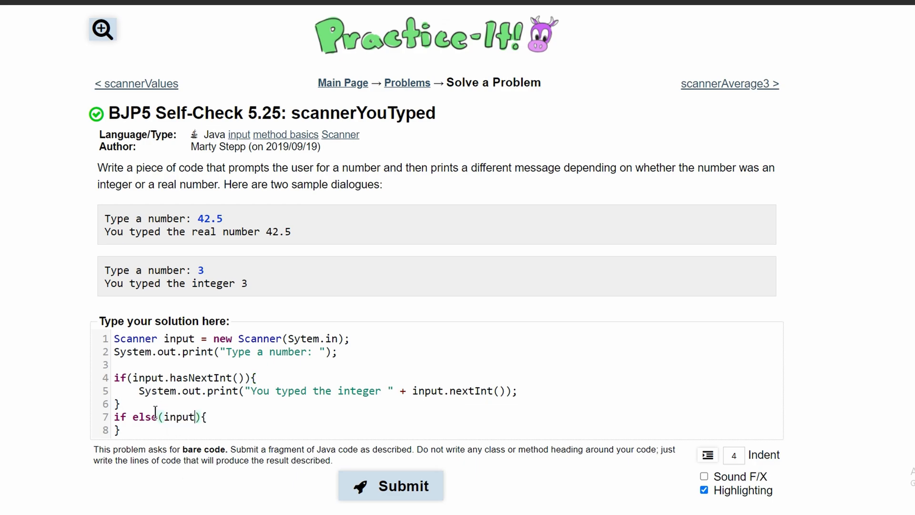
{"action": "type", "text": ".has"}
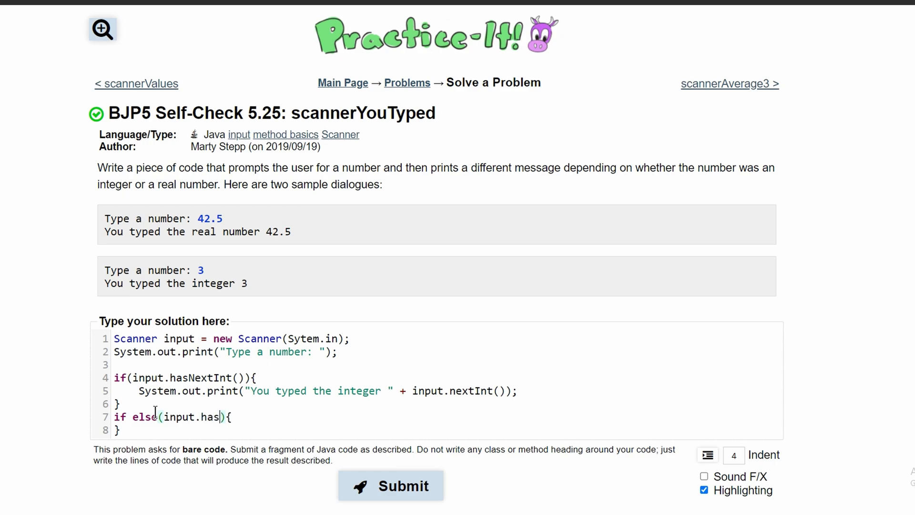
{"action": "type", "text": "NextDouble()"}
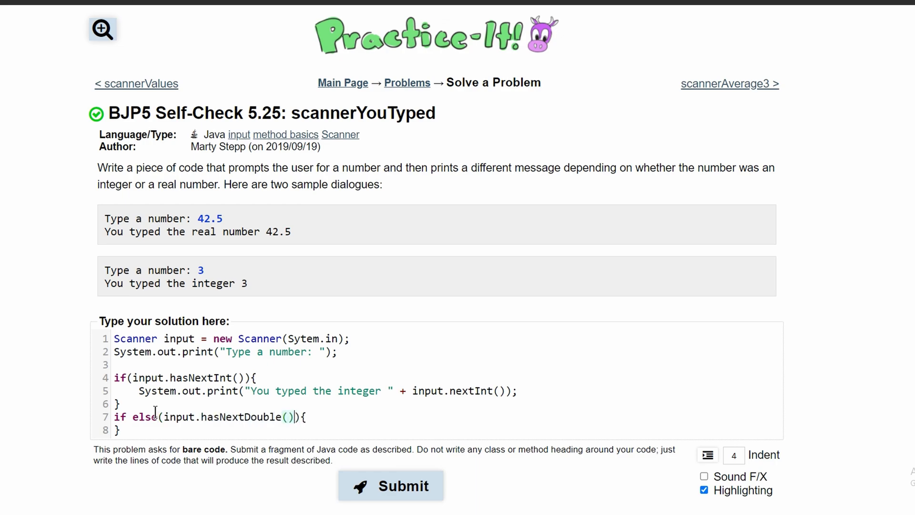
{"action": "key", "text": "enter"}
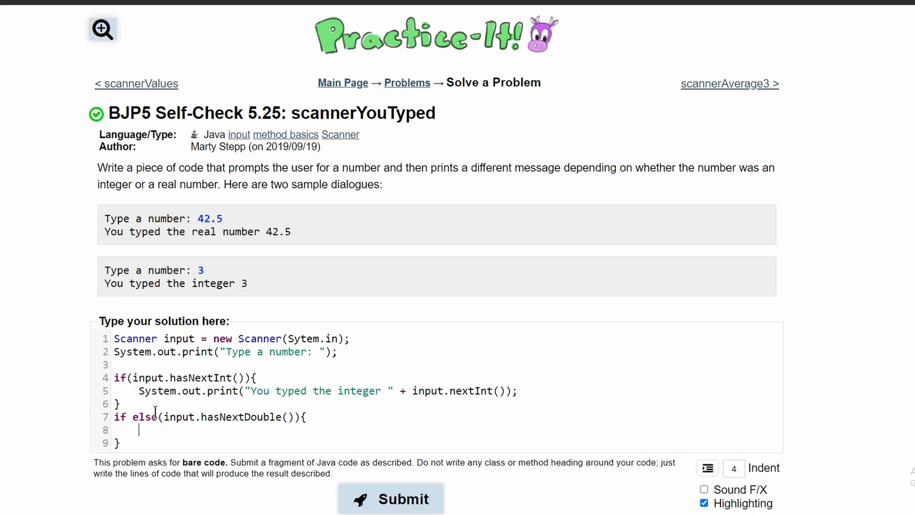
- Print "You typed the real number " + input.nextDouble() inside that branch
{"action": "type", "text": "System.out.pr"}
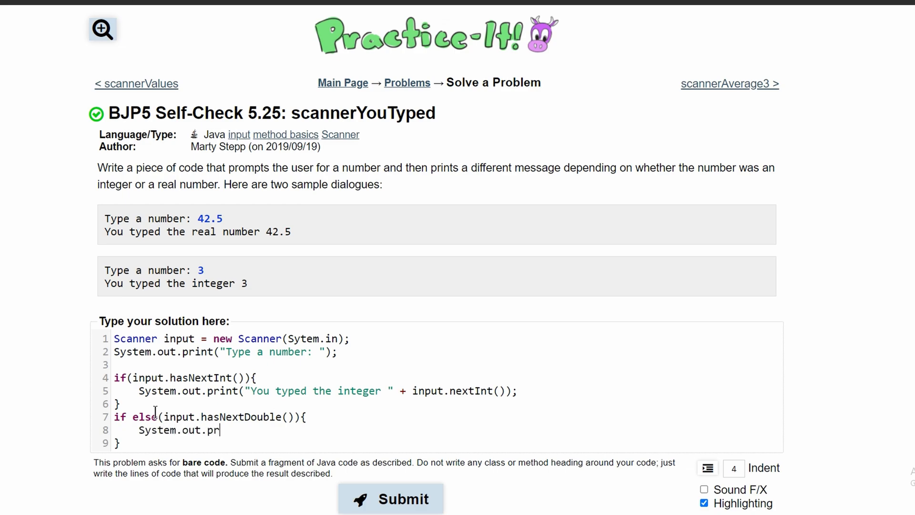
{"action": "type", "text": "int()"}
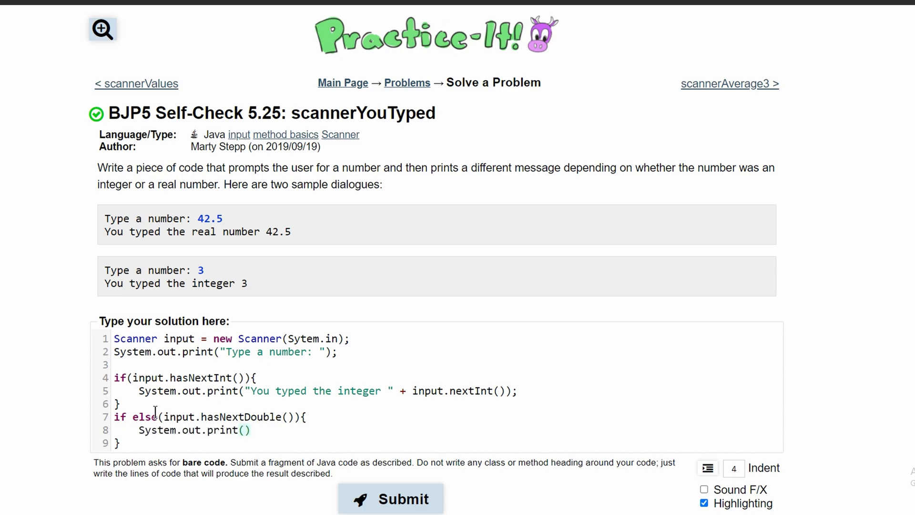
{"action": "type", "text": "\"You \""}
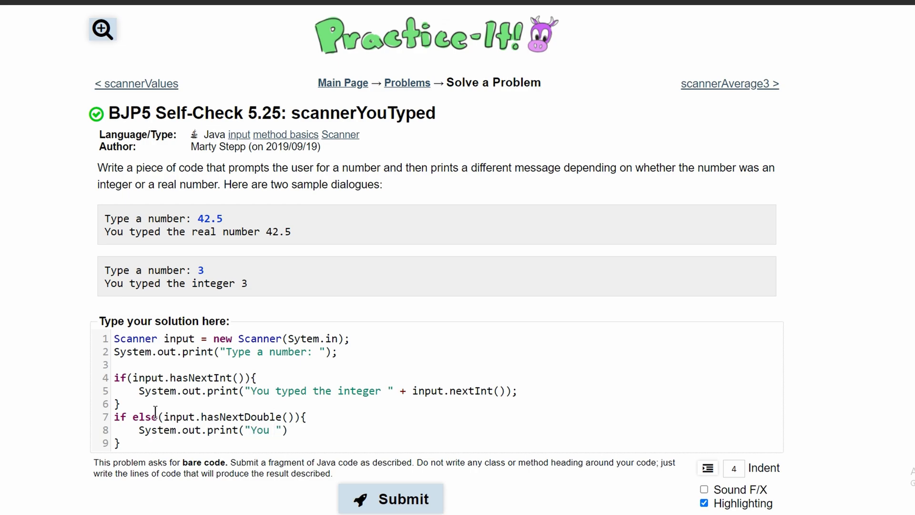
{"action": "type", "text": "typed the real number"}
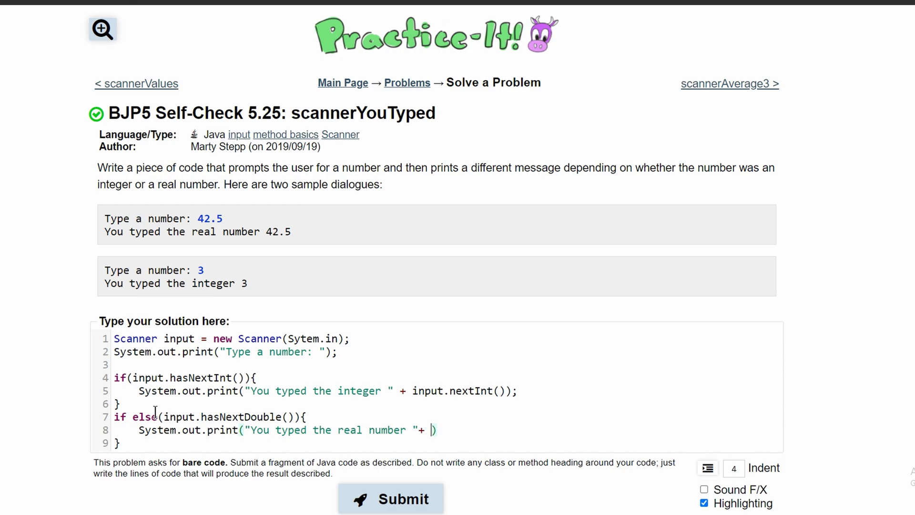
{"action": "type", "text": "dou"}
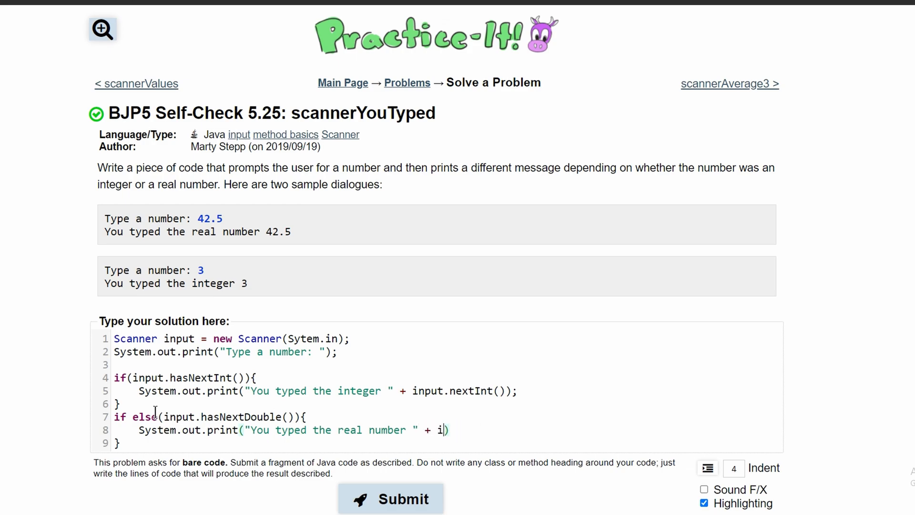
{"action": "type", "text": "nput."}
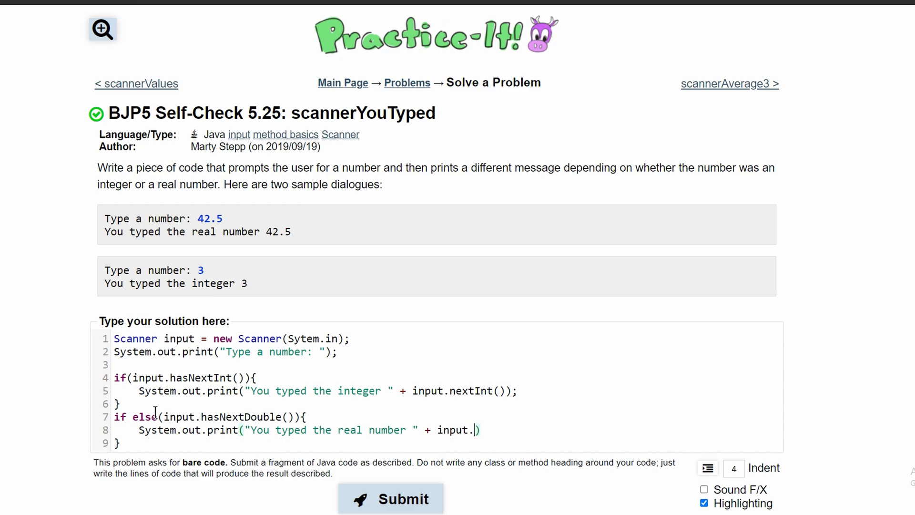
{"action": "type", "text": "nextDouble()"}
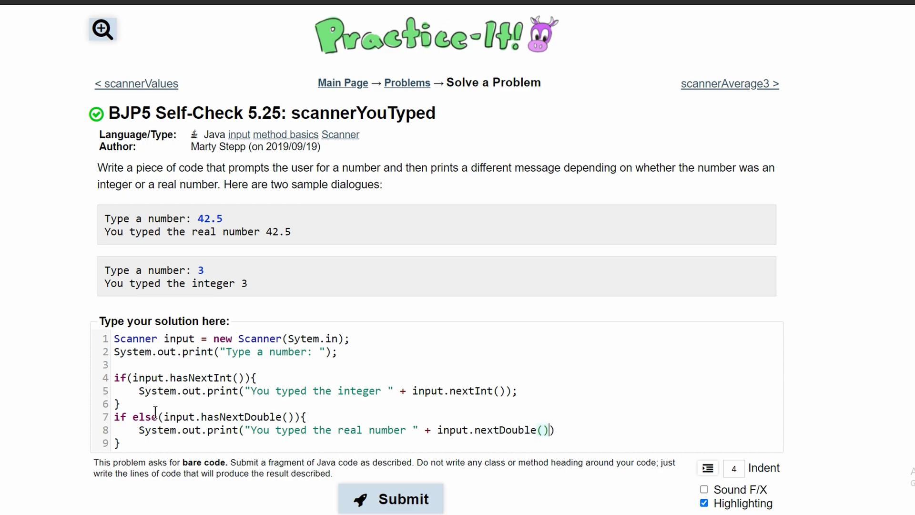
{"action": "type", "text": ";"}
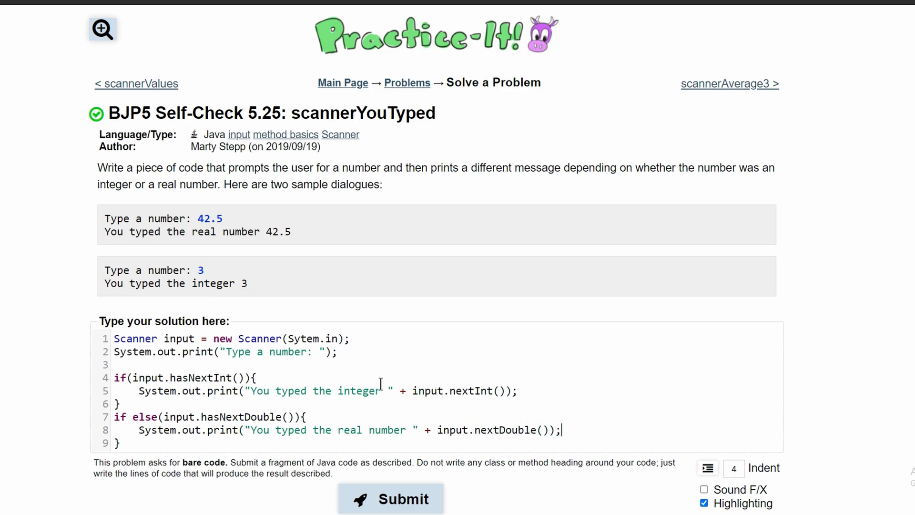
- Submit, change 'if else' to 'else if', and resubmit the solution
{"action": "left_click", "coordinate": [390, 499]}
{"action": "type", "text": " if"}
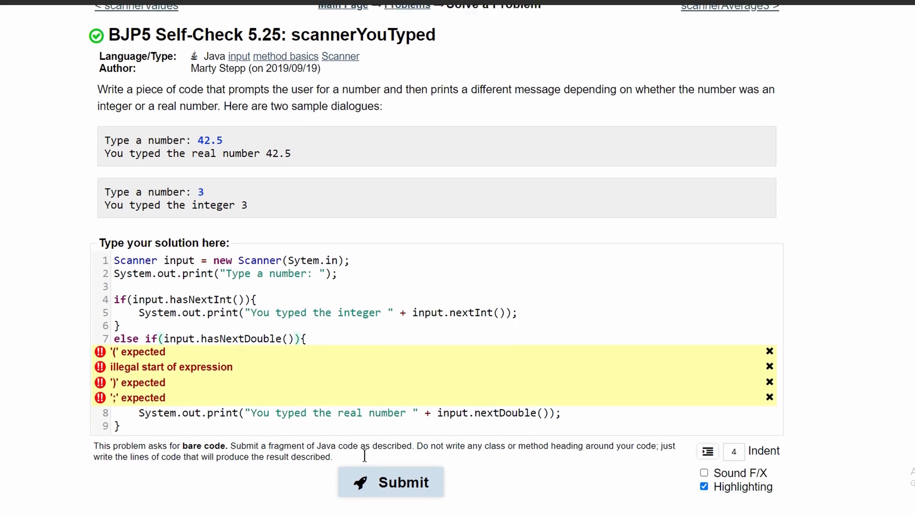
{"action": "left_click", "coordinate": [391, 481]}
{"action": "type", "text": "s"}
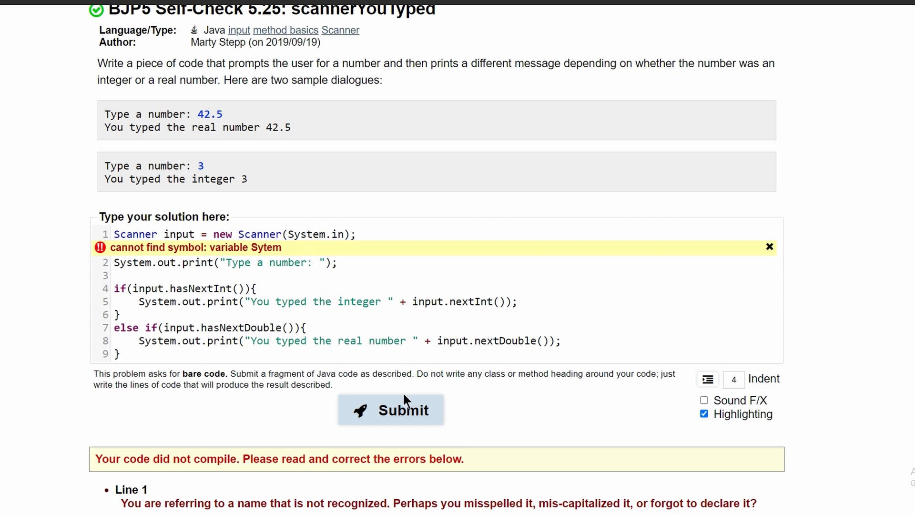
- Resubmit with System.in corrected and review the 6 of 6 passing tests
{"action": "left_click", "coordinate": [390, 409]}
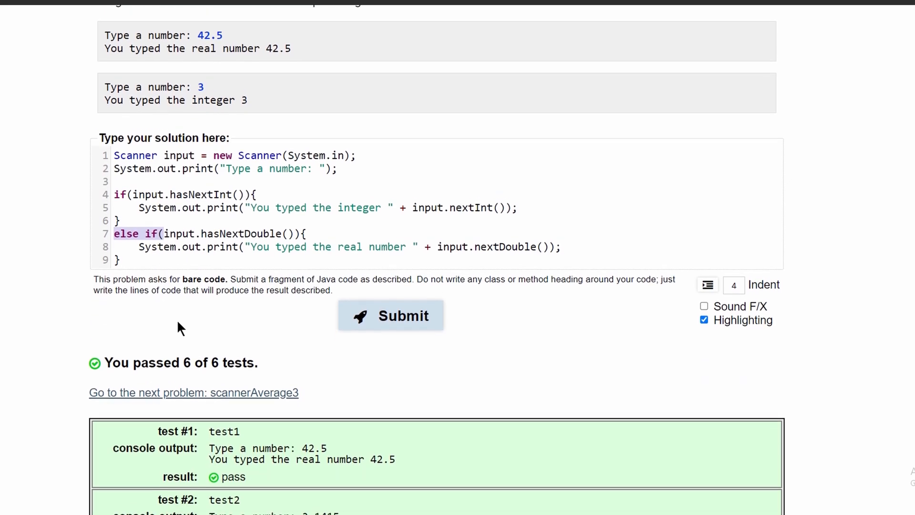
{"action": "scroll", "scroll_direction": "down", "scroll_amount": 3}
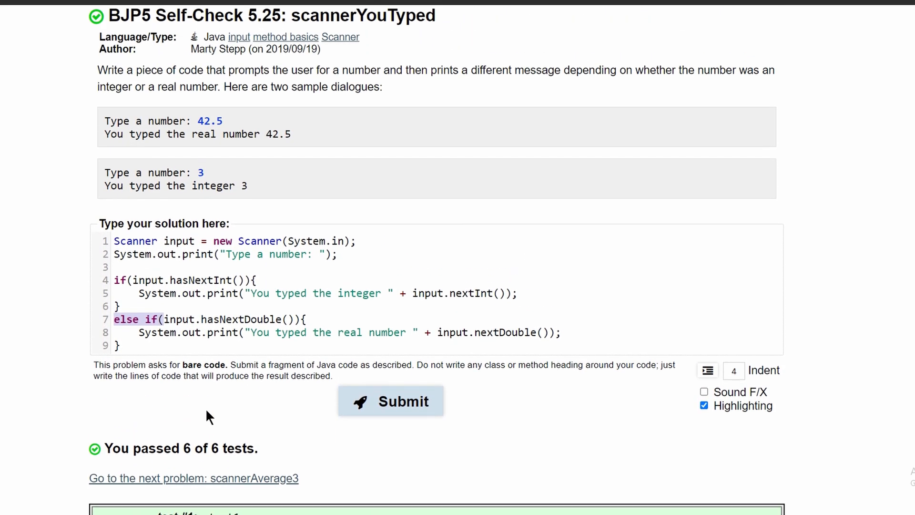